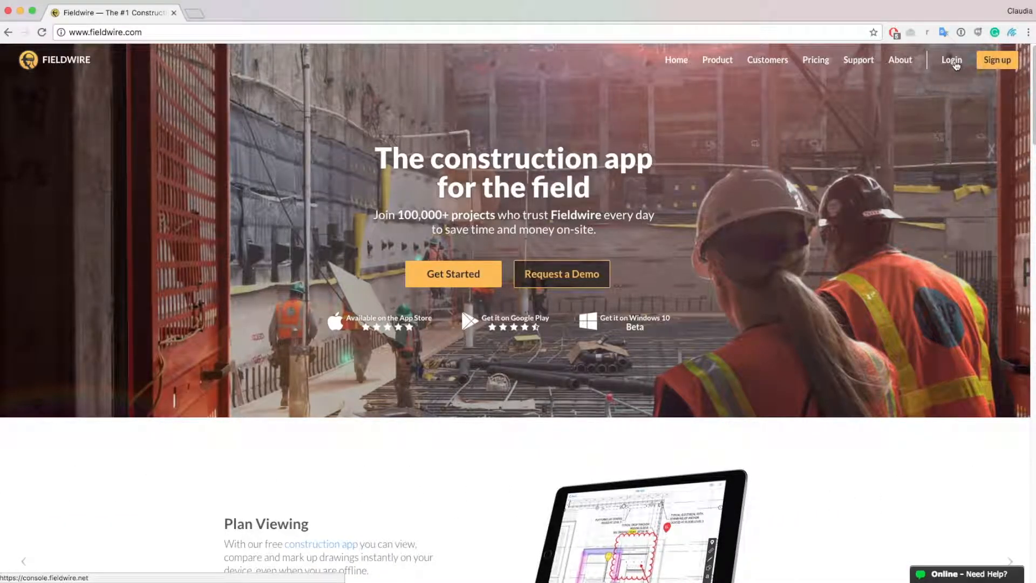
click(951, 59)
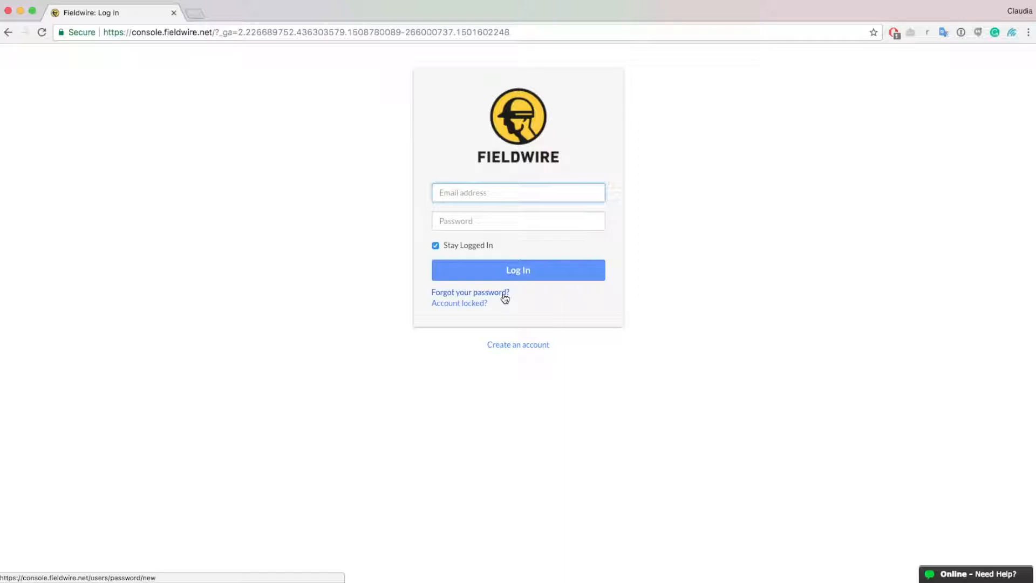
click(470, 292)
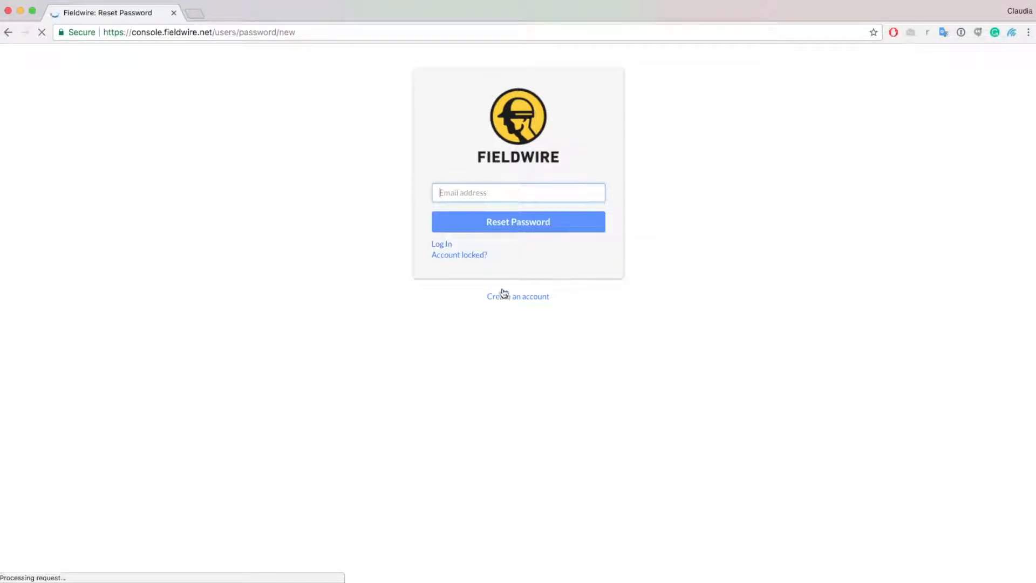
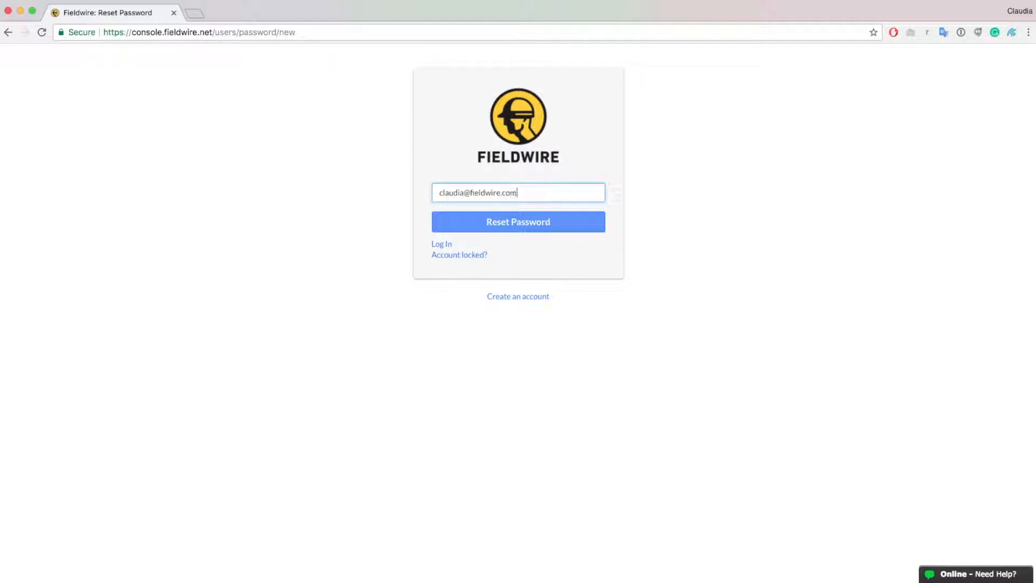
click(518, 221)
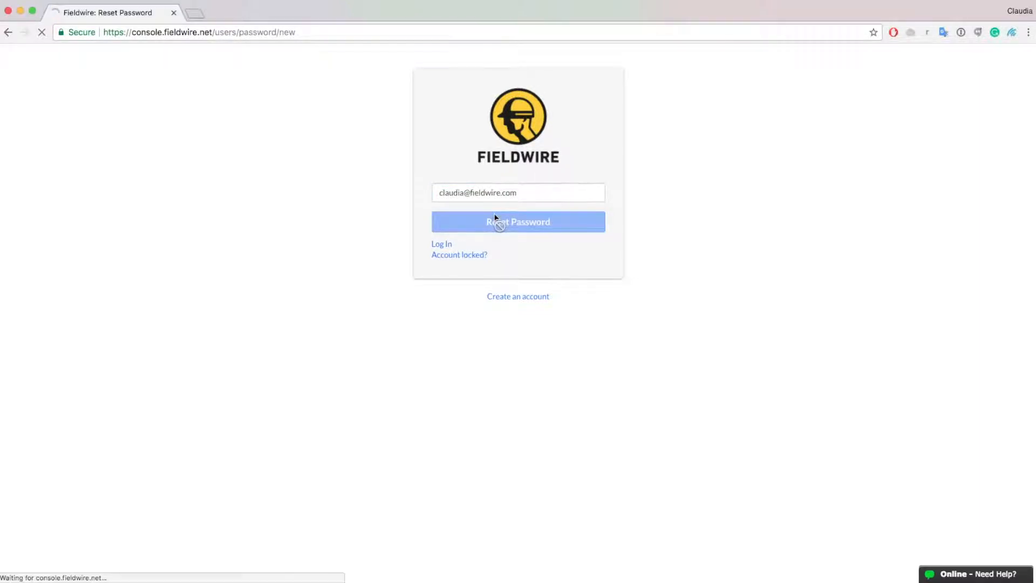
Confirm the reset request and save the new password entered in both fields
click(519, 221)
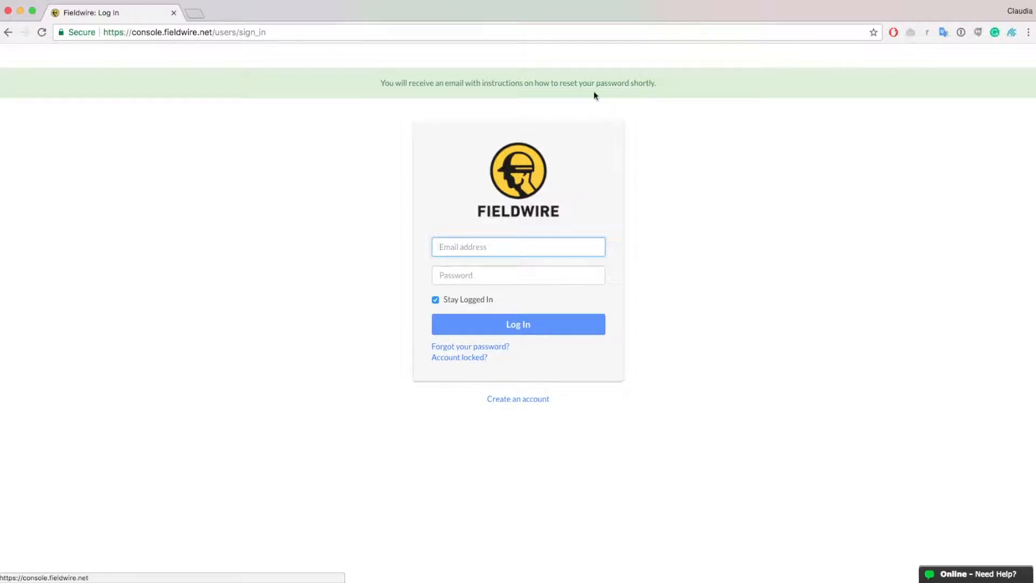
mouse_move(650, 112)
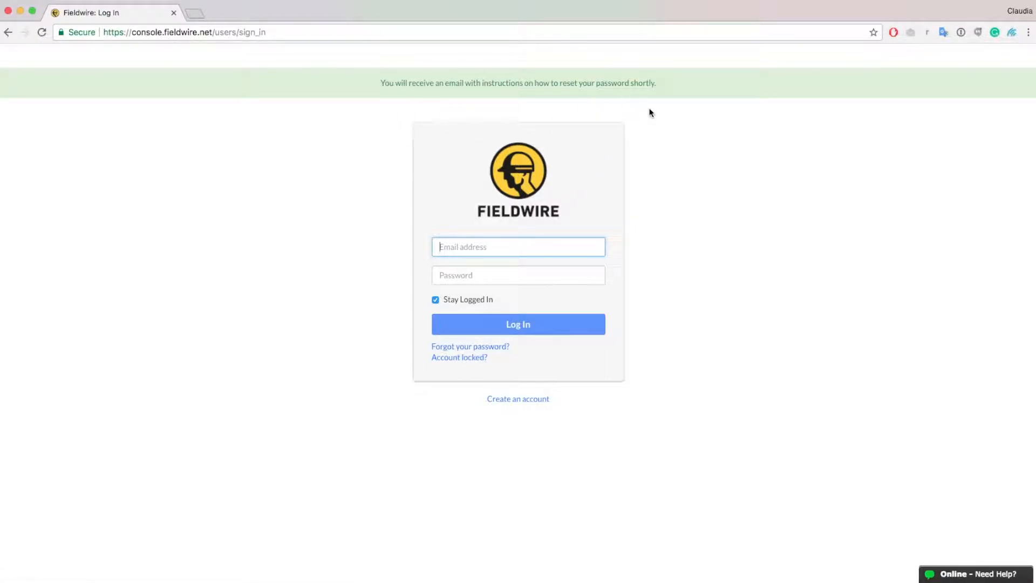
mouse_move(581, 273)
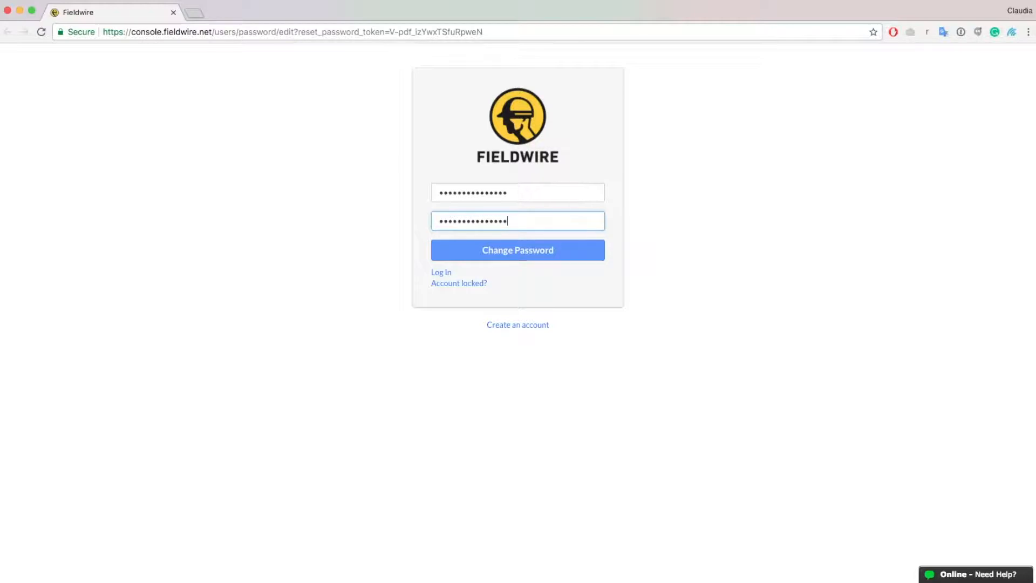
click(518, 250)
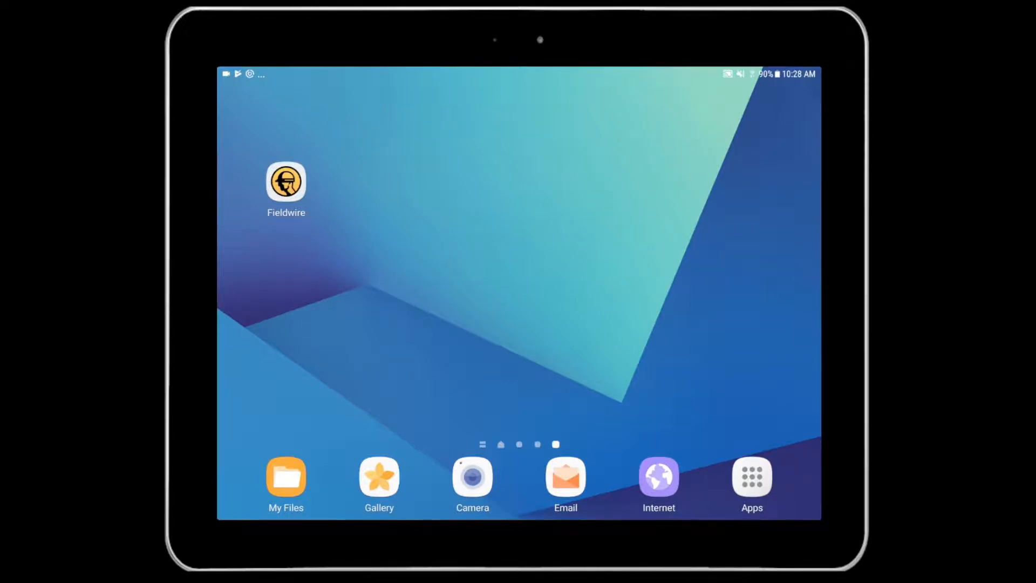
Send a reset email from the Android app's Forgot Password screen and dismiss the confirmation
click(285, 181)
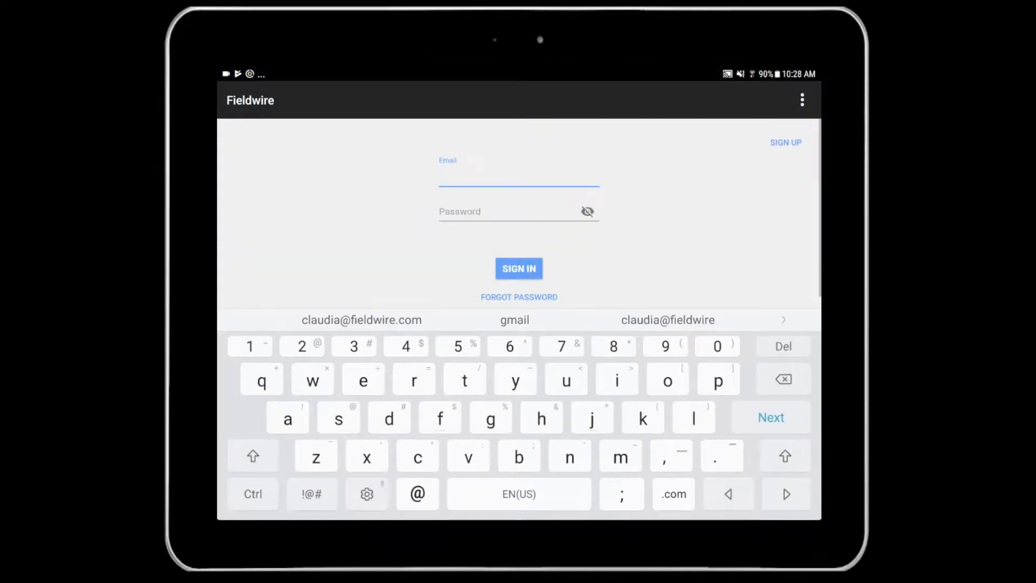
click(519, 177)
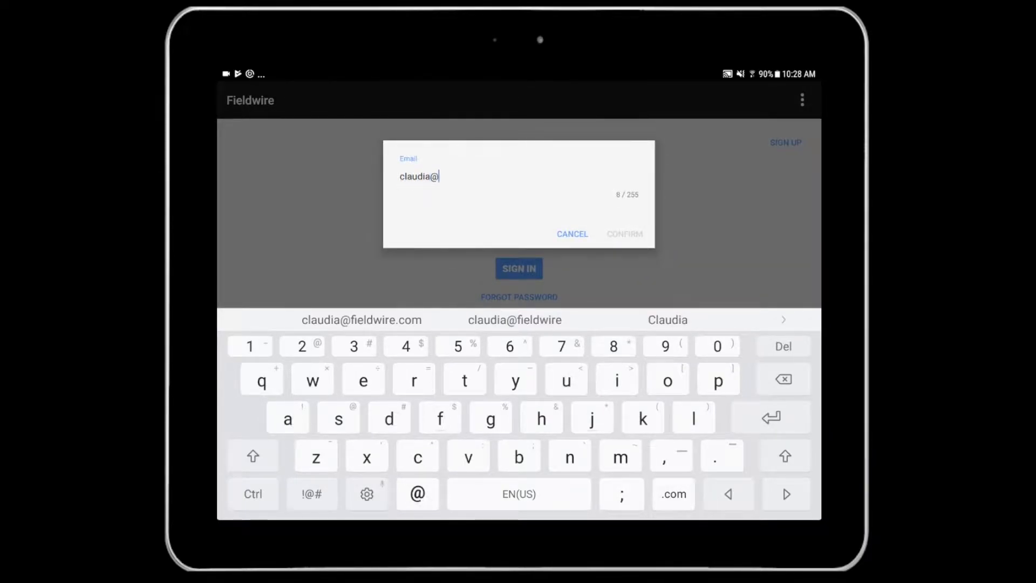
text(fieldwire.c)
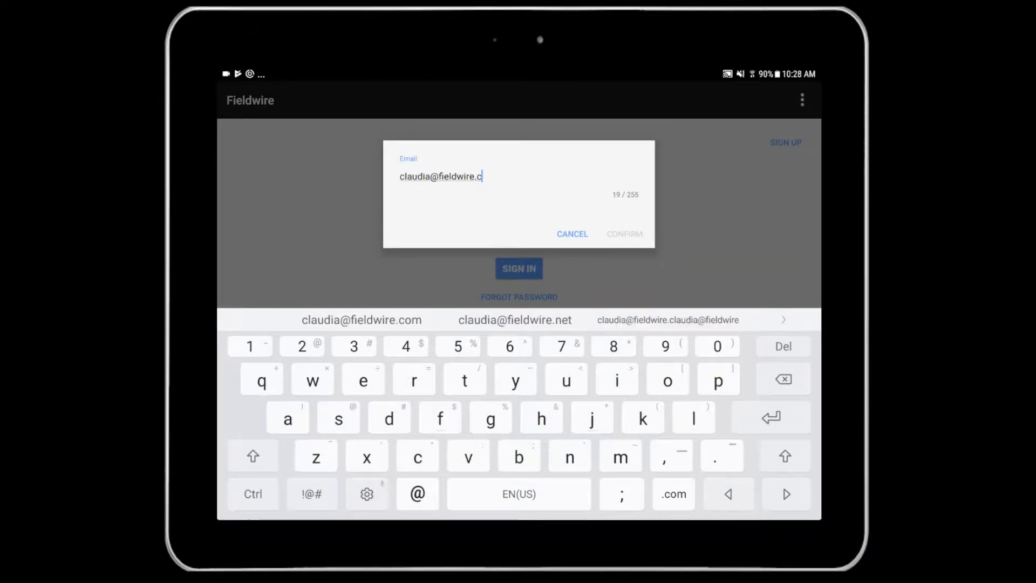
click(624, 234)
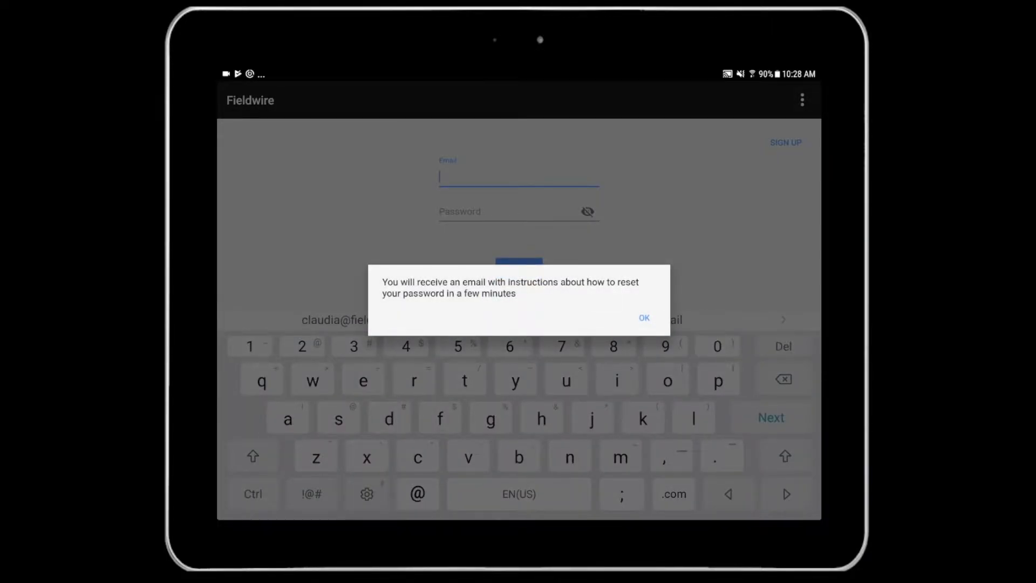
click(643, 318)
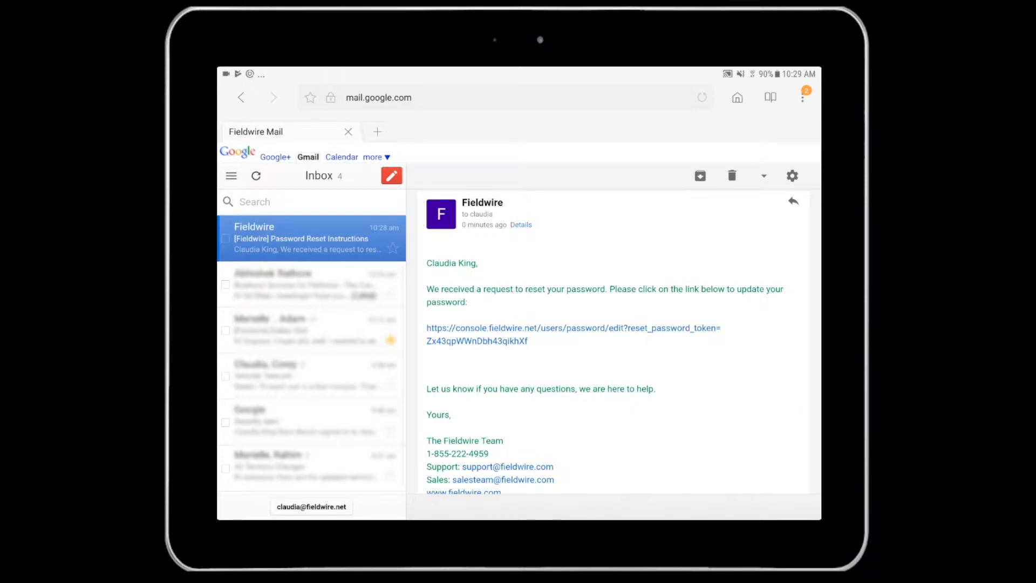
Open the email's reset link and save the new password on Fieldwire's page
click(574, 328)
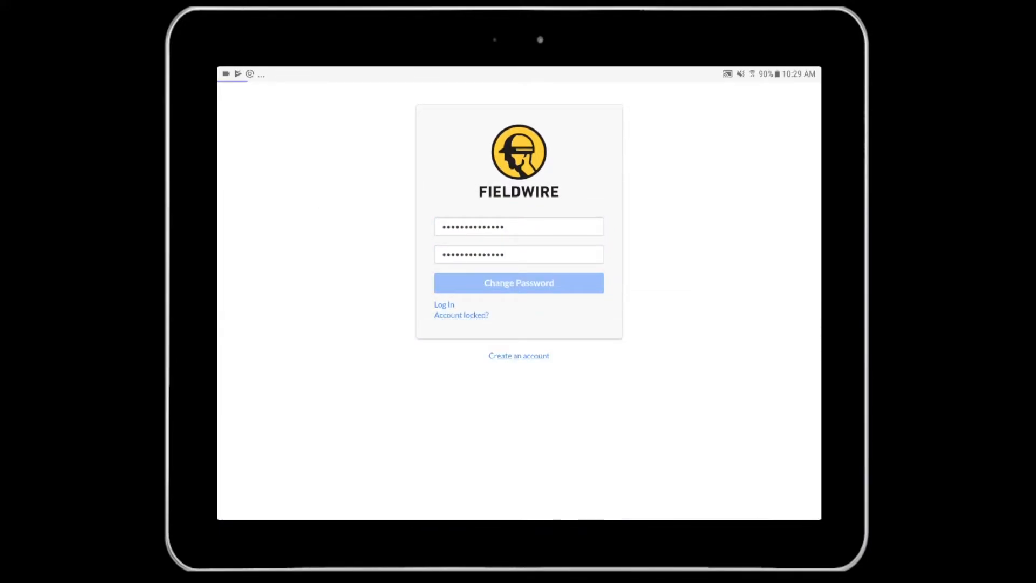
click(519, 283)
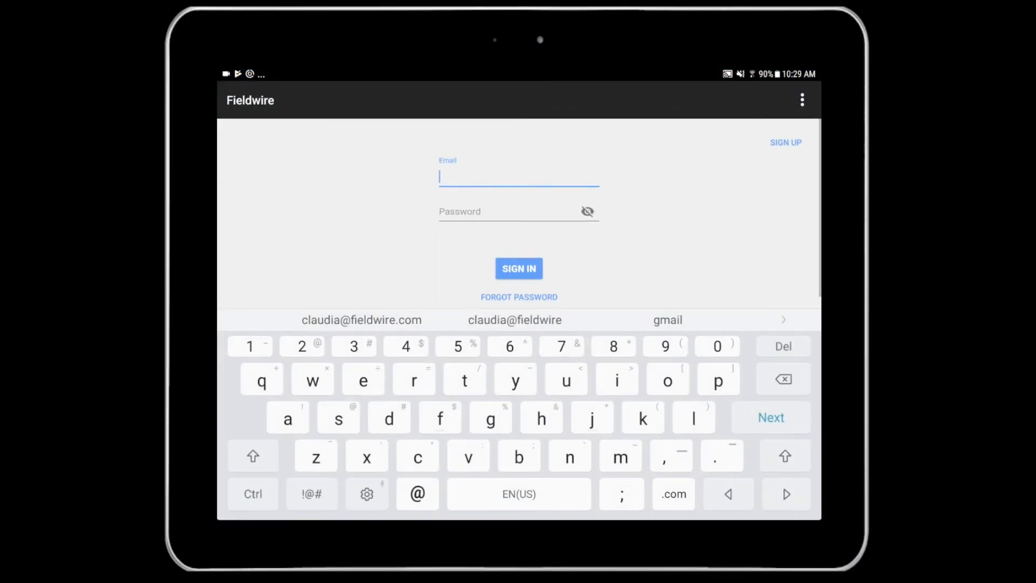
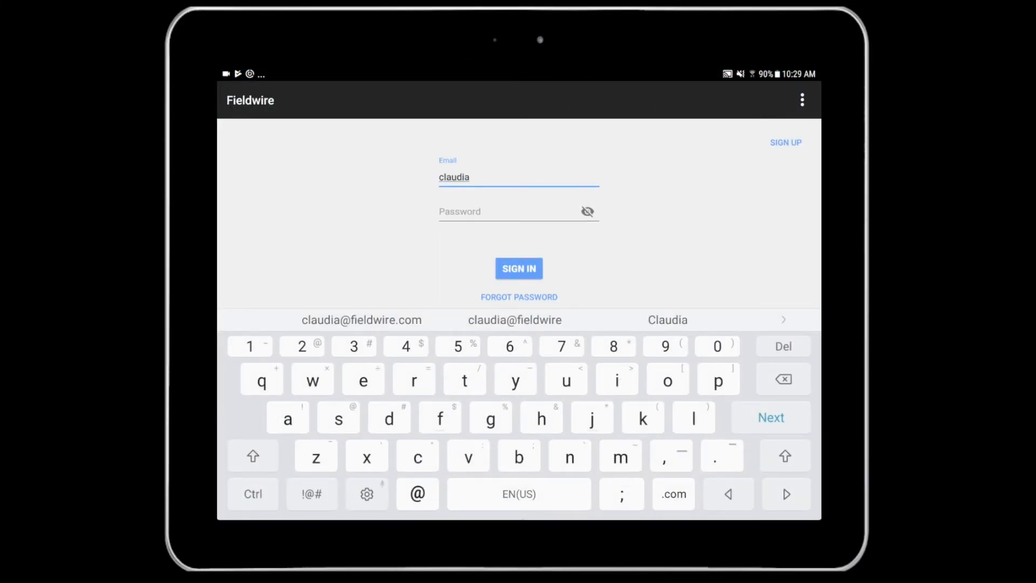
click(361, 320)
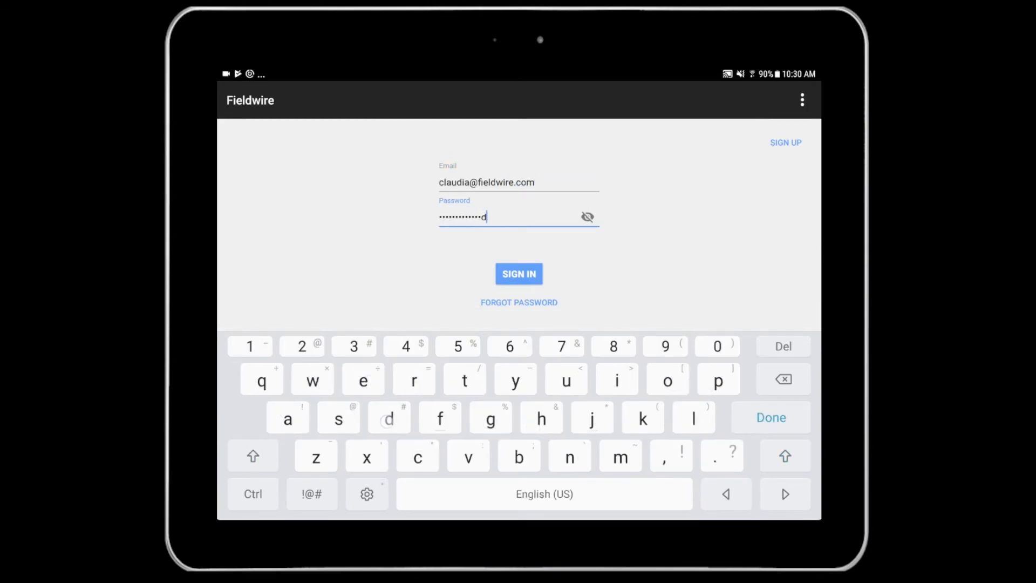
click(518, 274)
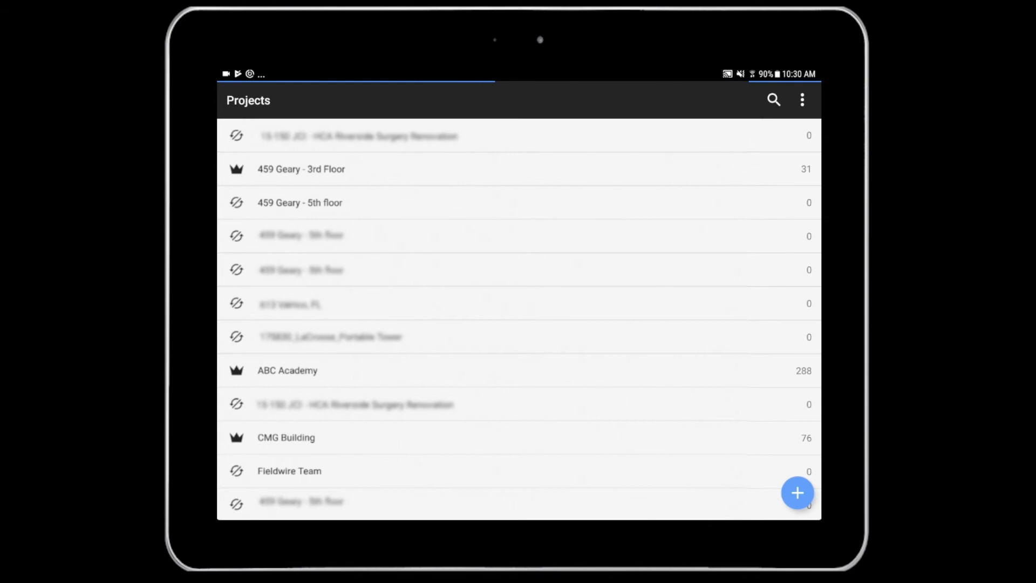